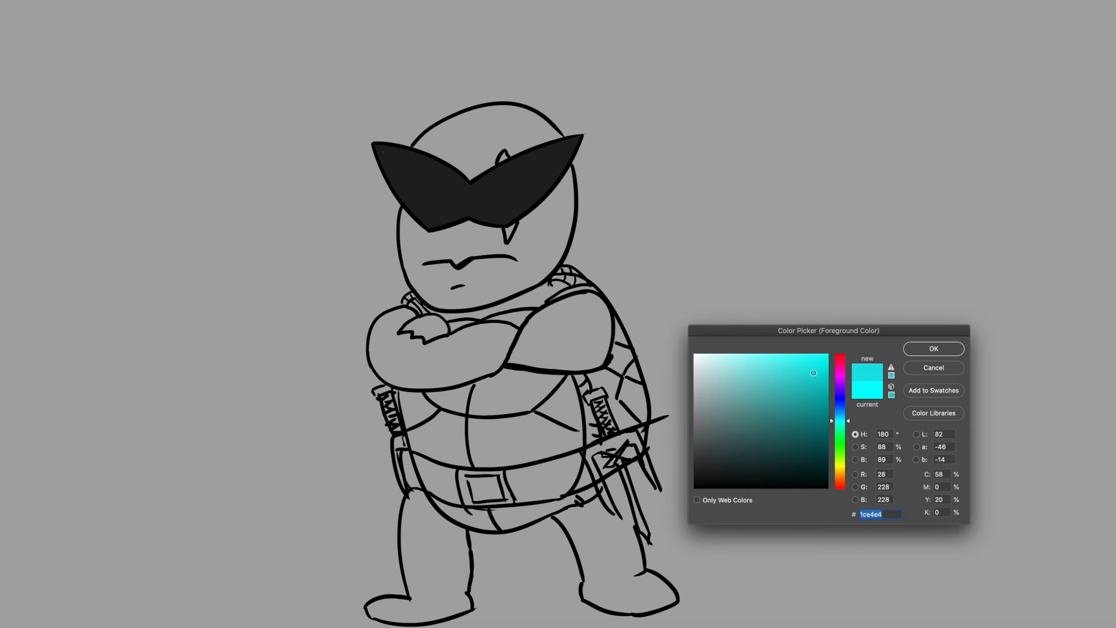
Fill the turtle's head, arms and legs teal, then pick a darker brown for the shell
{"action": "left_click", "coordinate": [768, 389]}
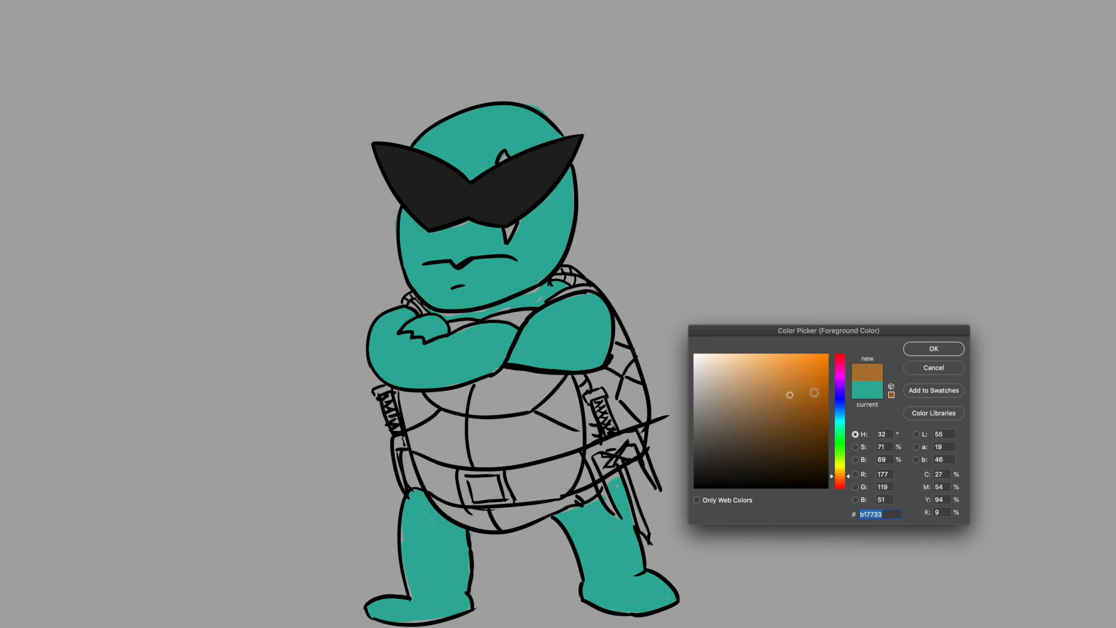
{"action": "left_click", "coordinate": [784, 437]}
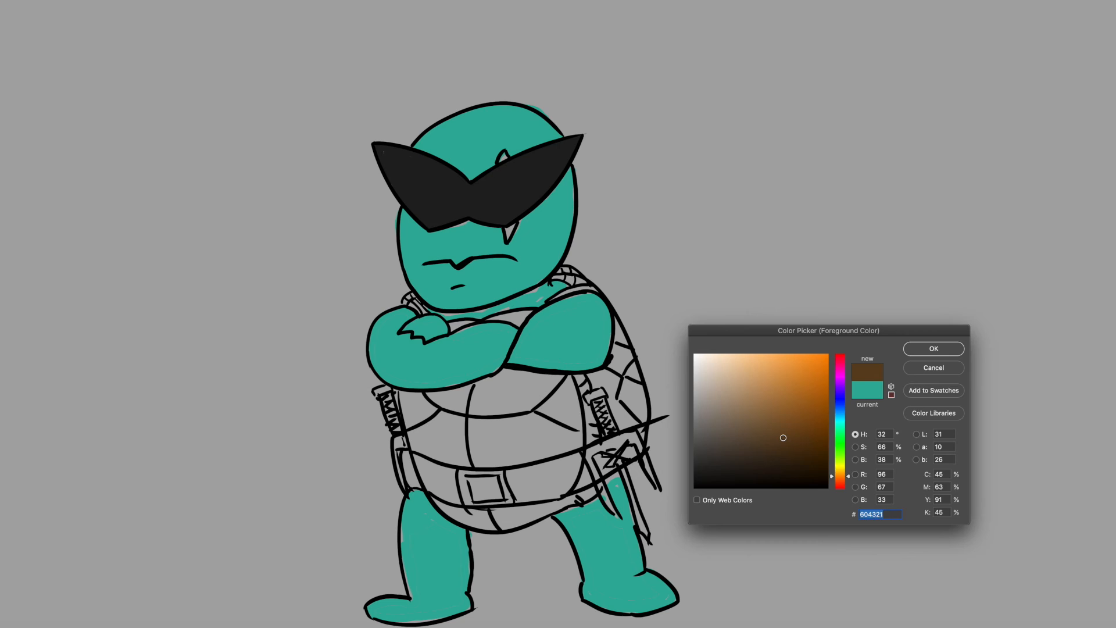
Colour the shell, strap and belt brown with red grips, then pick a duller yellow
{"action": "left_click", "coordinate": [809, 428]}
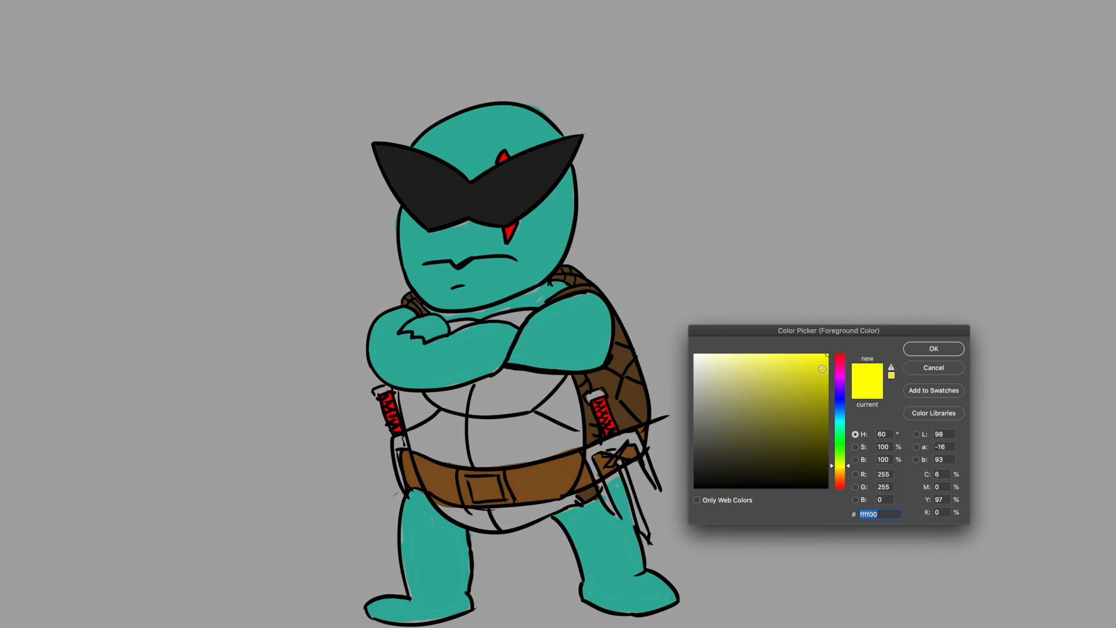
{"action": "left_click", "coordinate": [810, 379]}
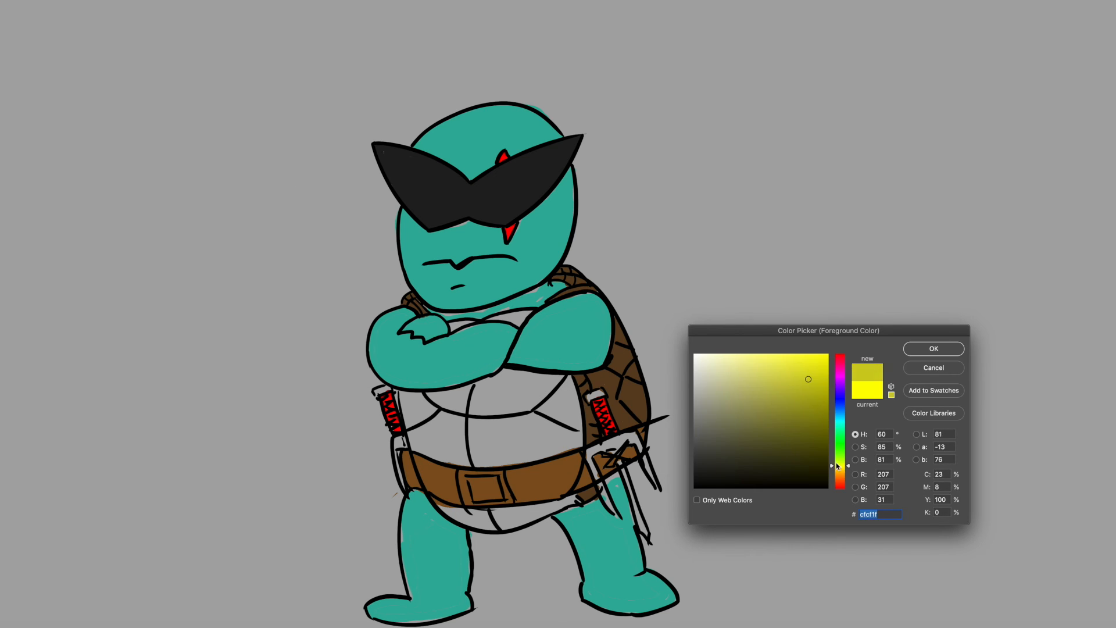